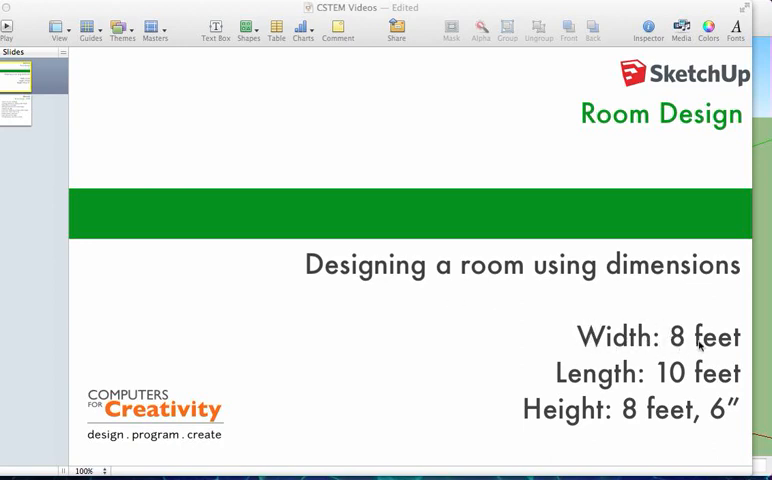
pyautogui.moveTo(578, 413)
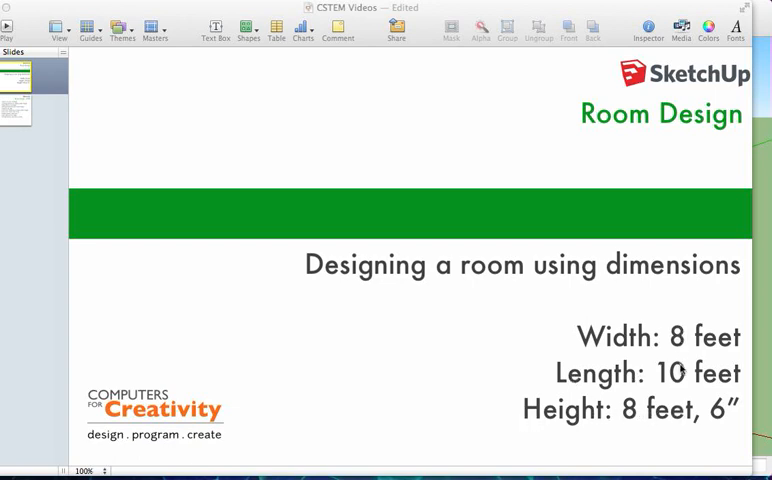
pyautogui.moveTo(670, 432)
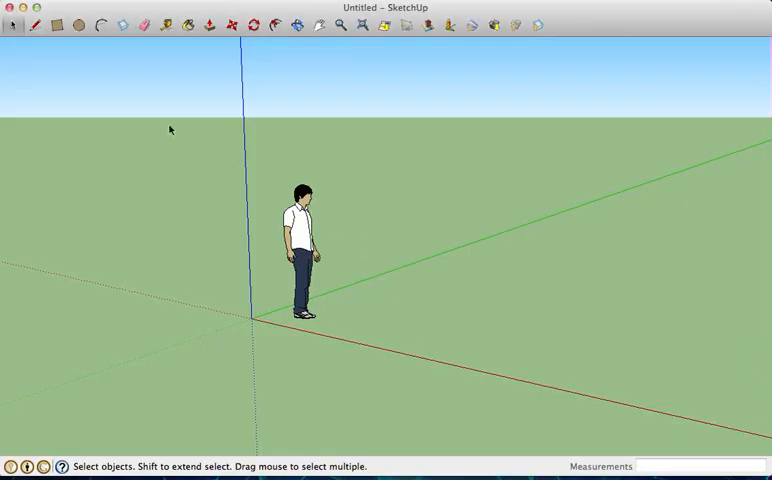
# Draw a floor rectangle near the origin and size it to 8' by 10'
pyautogui.click(62, 25)
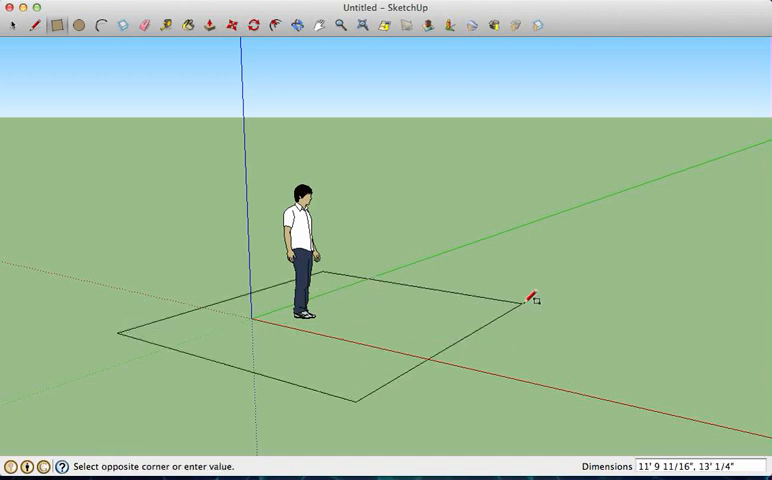
pyautogui.click(535, 300)
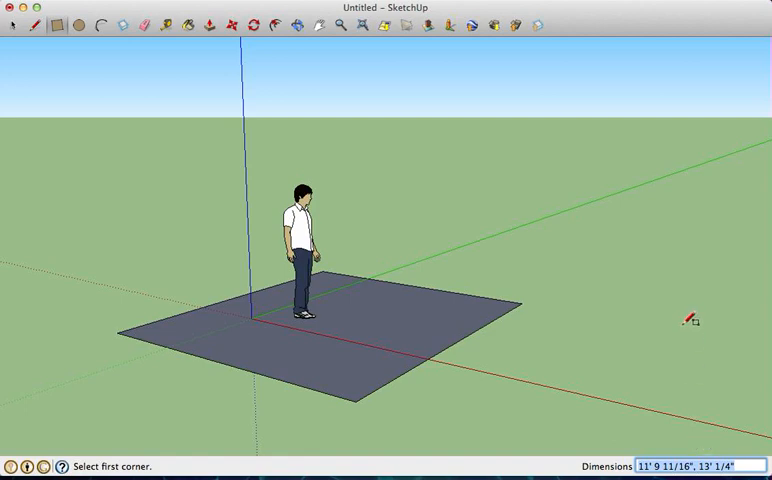
pyautogui.write('8')
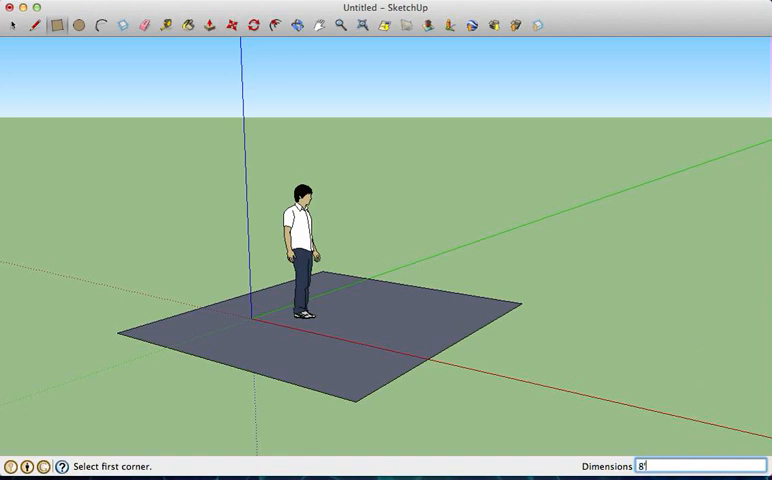
pyautogui.write("'")
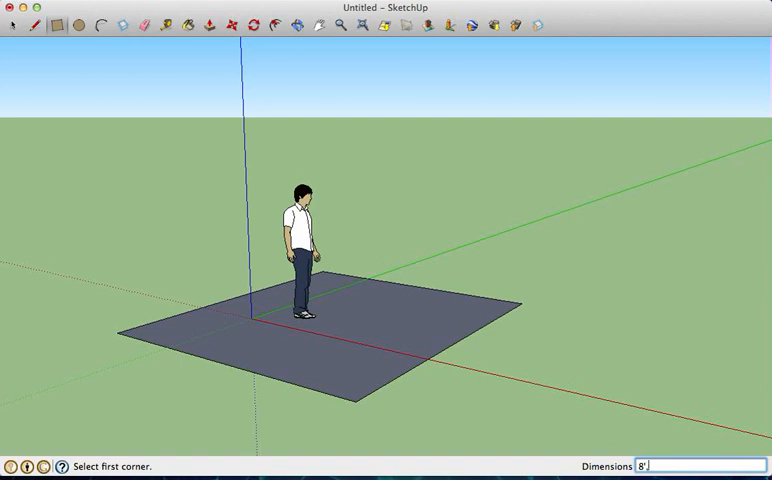
pyautogui.write('10')
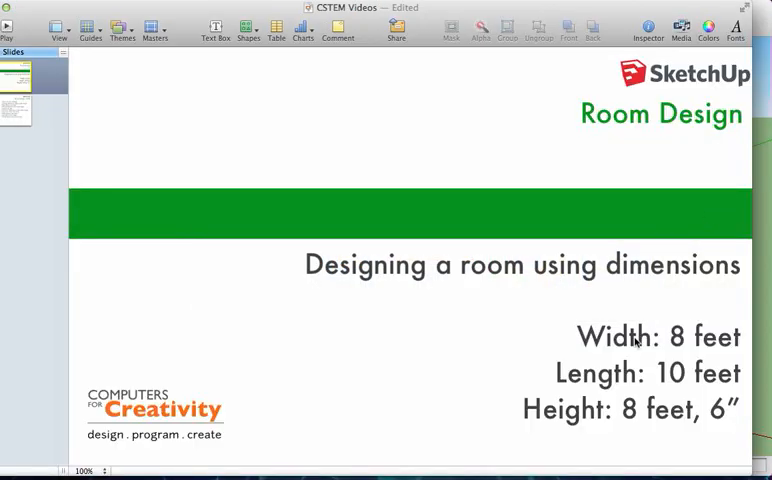
pyautogui.moveTo(598, 413)
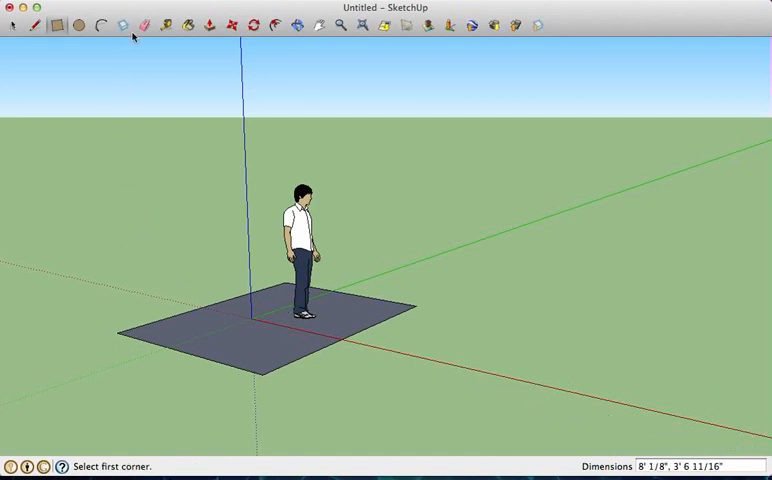
# Push/pull the floor face upward 8'6" to form the room box
pyautogui.click(208, 27)
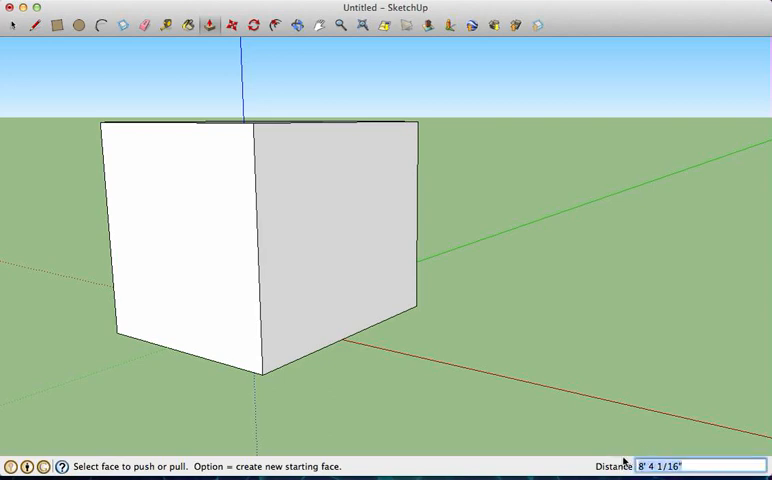
pyautogui.write("8'")
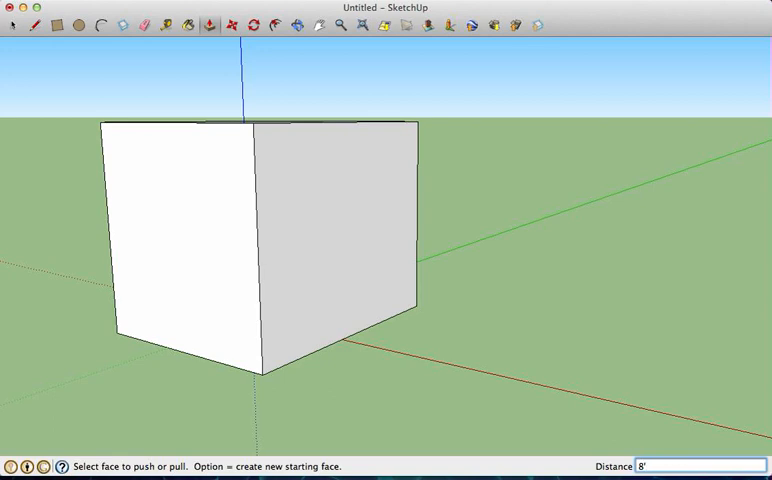
pyautogui.write('6')
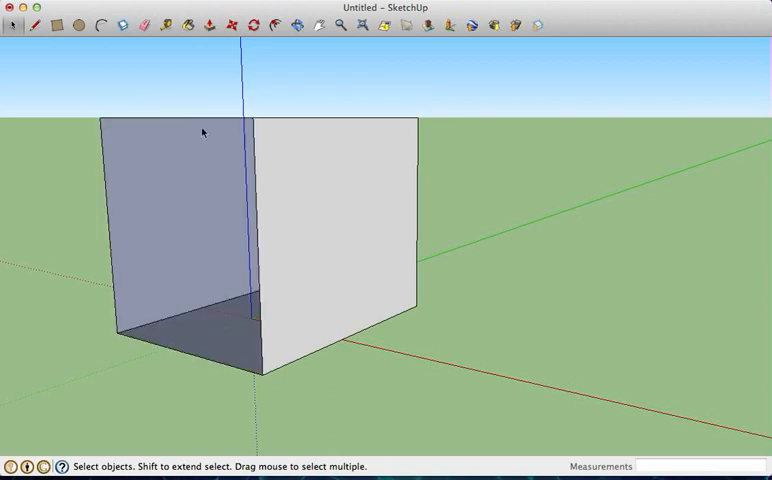
# Orbit the view downward to look inside the opened room
pyautogui.click(275, 25)
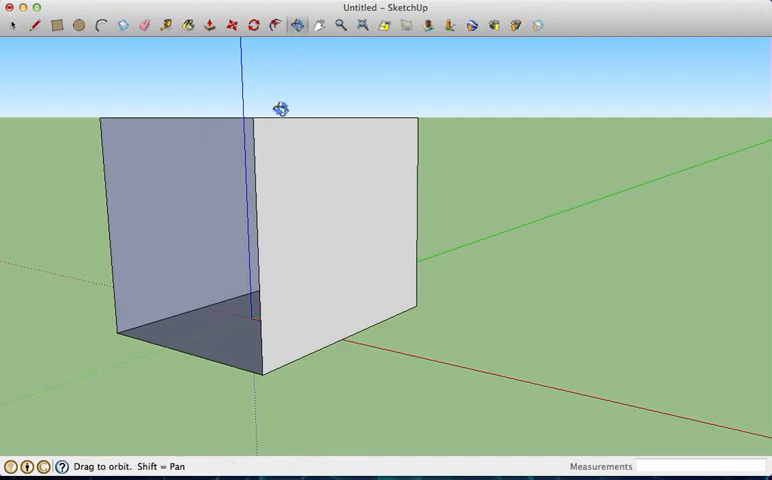
pyautogui.moveTo(281, 108); pyautogui.dragTo(268, 253)
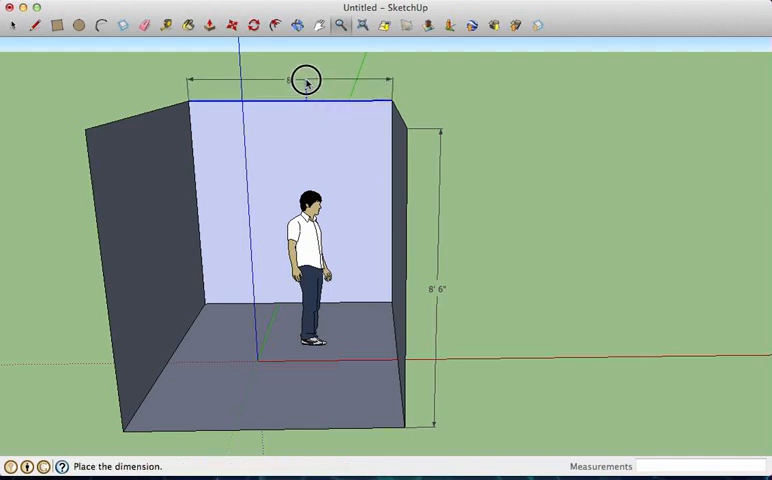
# Place the 8' width dimension above the back wall and 10' length along the left wall
pyautogui.click(306, 80)
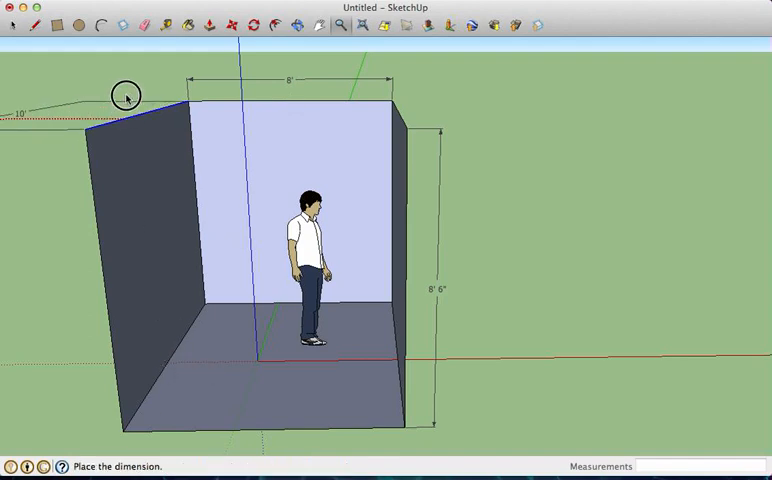
pyautogui.click(125, 95)
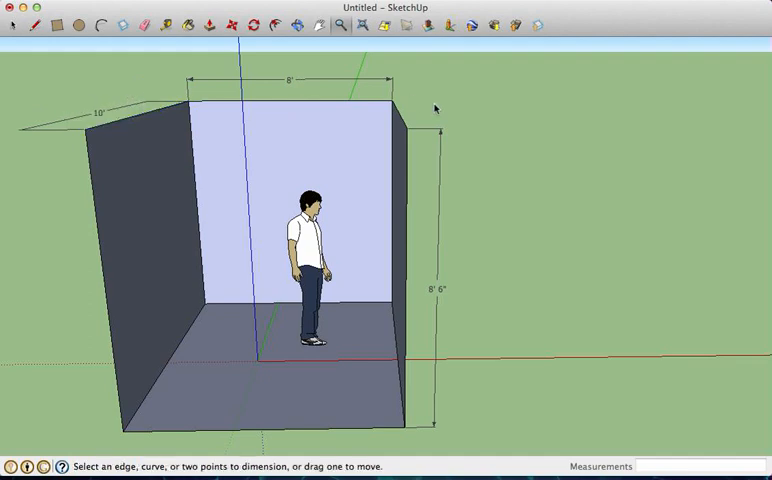
pyautogui.moveTo(231, 276)
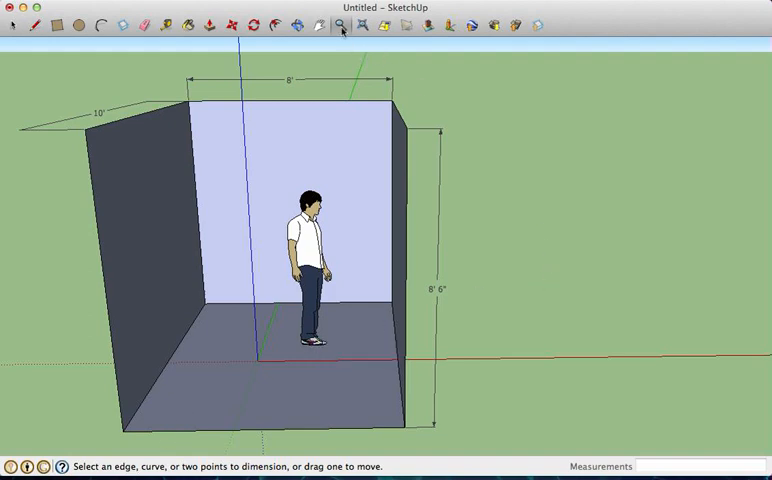
# Add area text labels such as 80 Feet² on the floor and 85 Feet² on the left wall
pyautogui.click(341, 27)
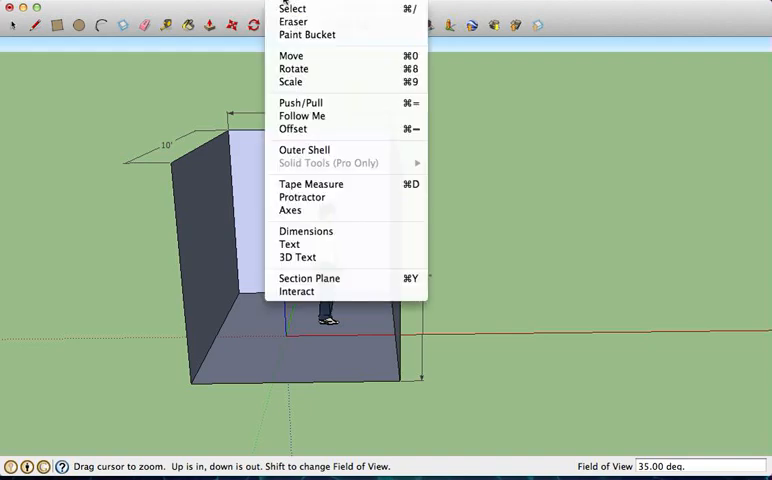
pyautogui.moveTo(289, 244)
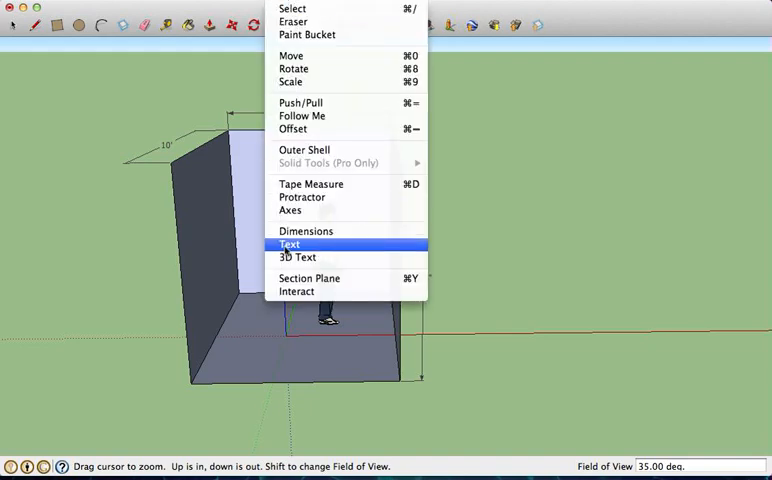
pyautogui.click(289, 244)
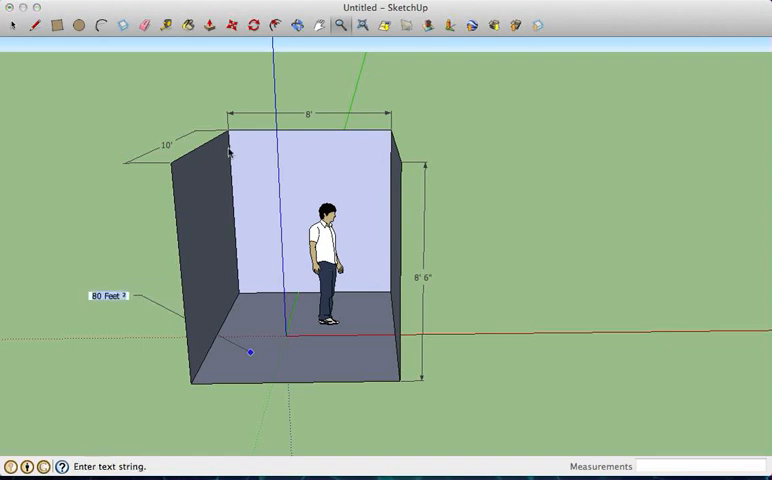
pyautogui.moveTo(185, 168)
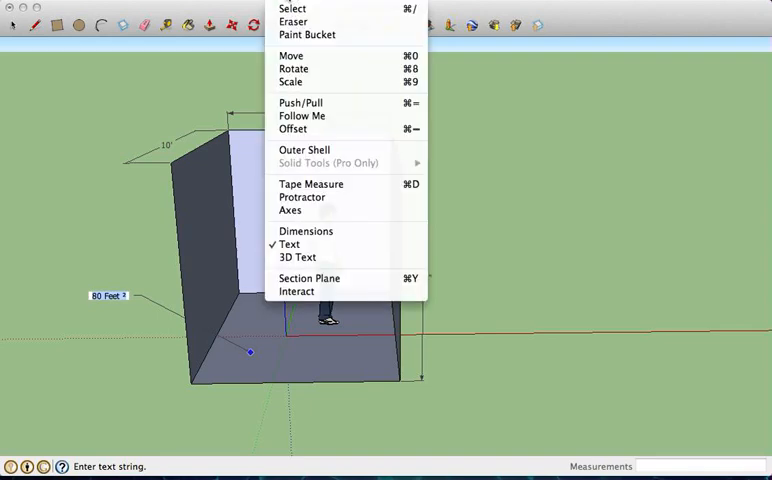
pyautogui.click(289, 244)
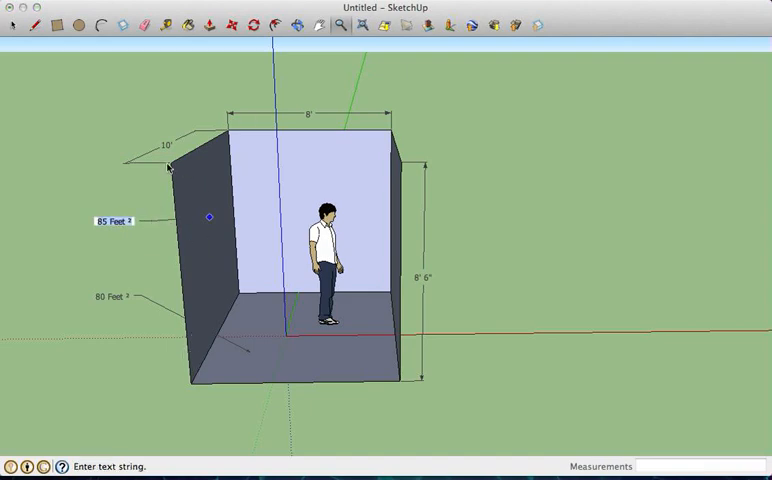
pyautogui.moveTo(425, 268)
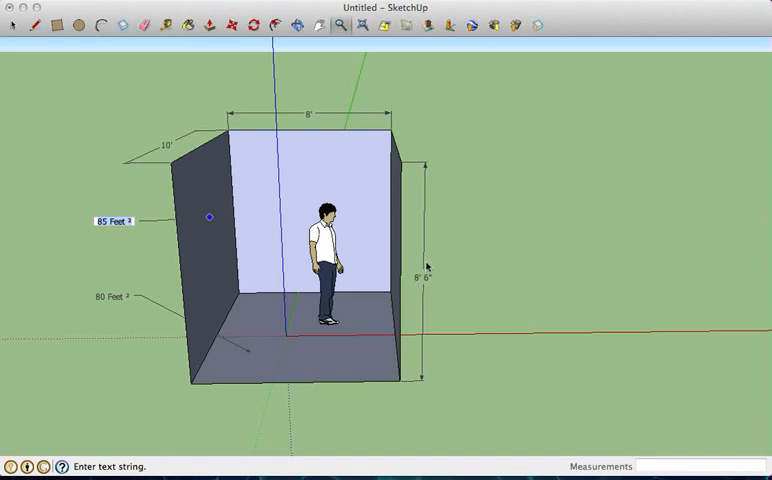
pyautogui.moveTo(419, 288)
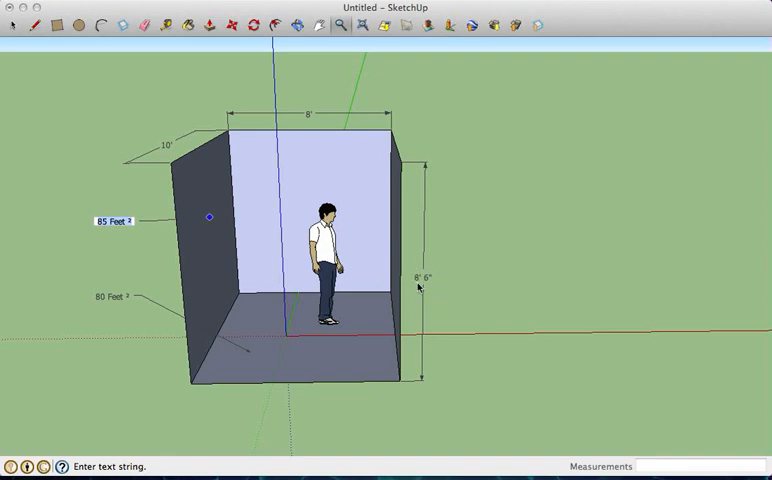
pyautogui.moveTo(443, 287)
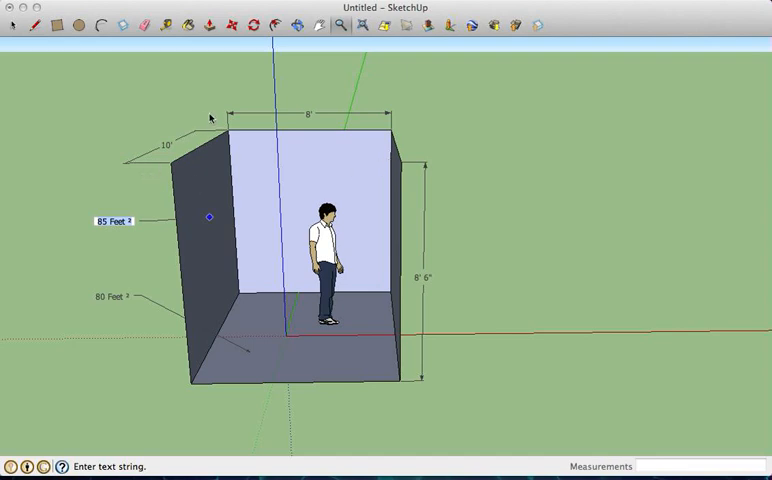
pyautogui.moveTo(118, 210)
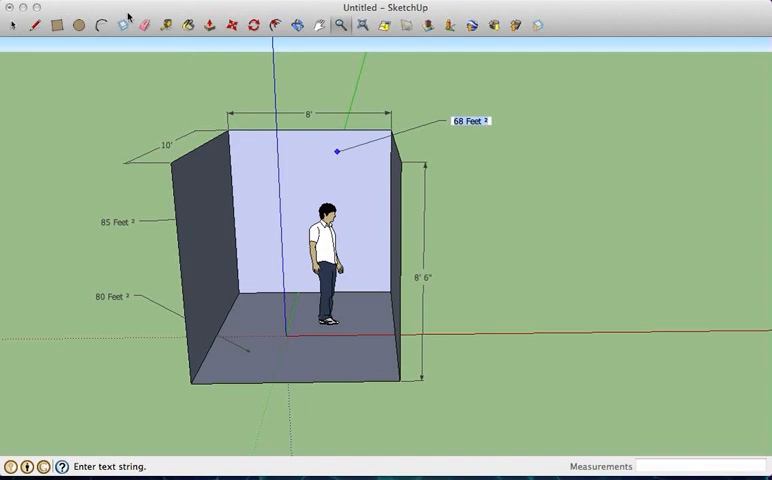
pyautogui.moveTo(150, 28)
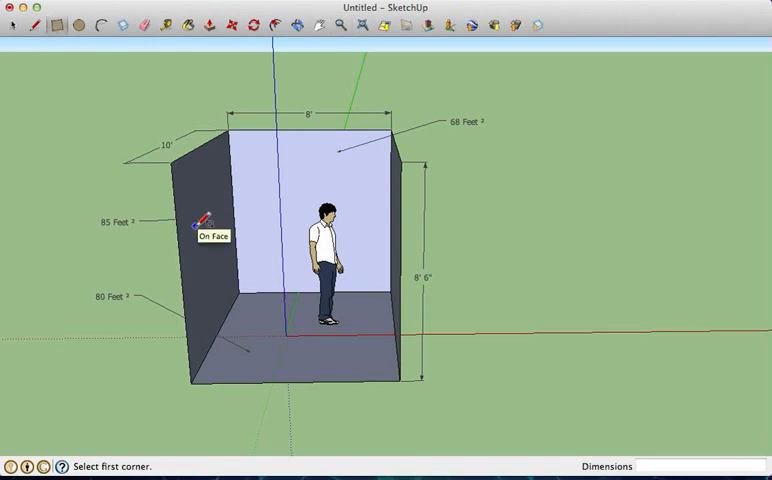
# Draw a left-wall door, a 5'x3' back-wall window and two right-wall windows
pyautogui.click(205, 218)
pyautogui.write('5')
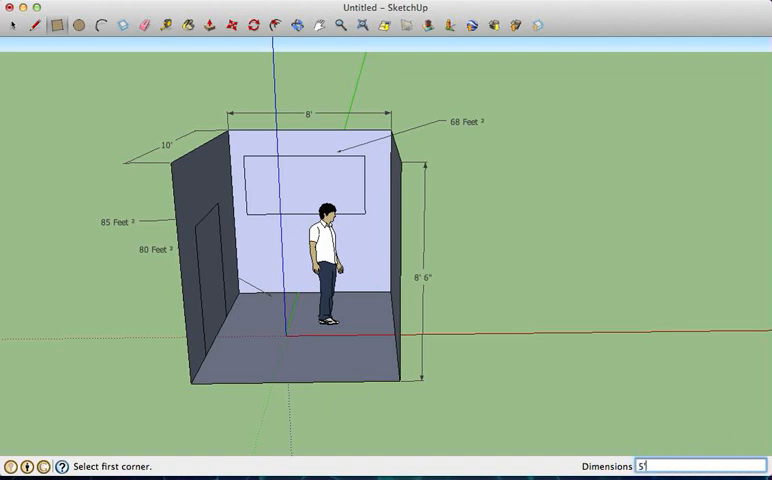
pyautogui.write("', 3")
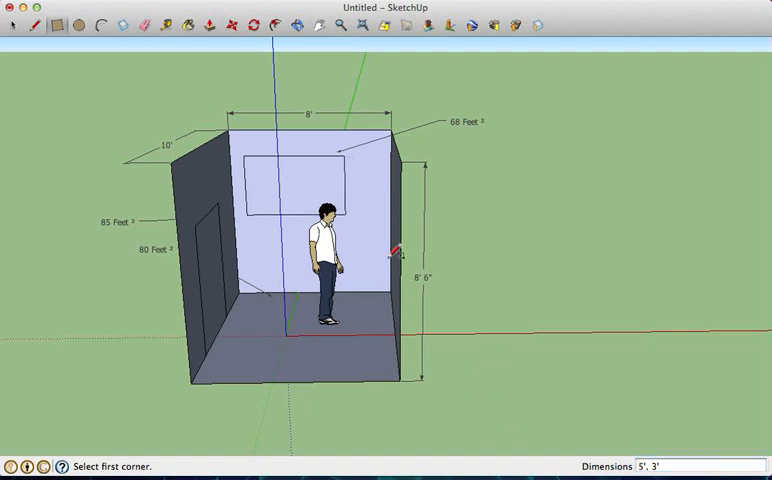
pyautogui.moveTo(300, 42)
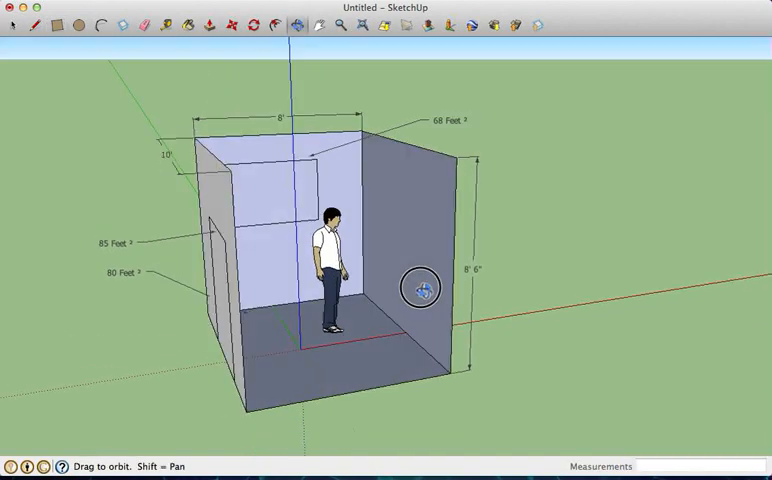
pyautogui.click(57, 25)
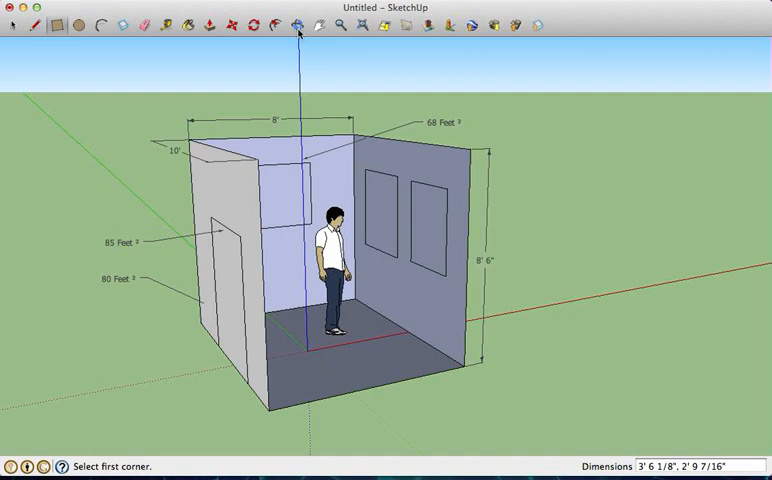
pyautogui.click(296, 24)
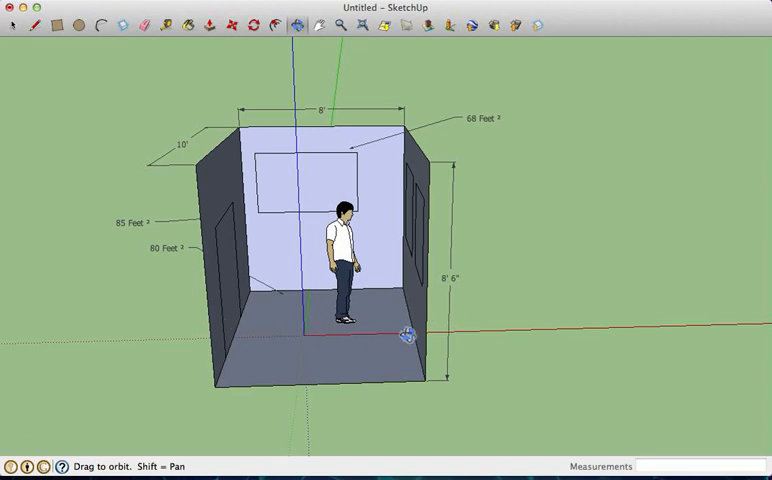
pyautogui.moveTo(435, 155)
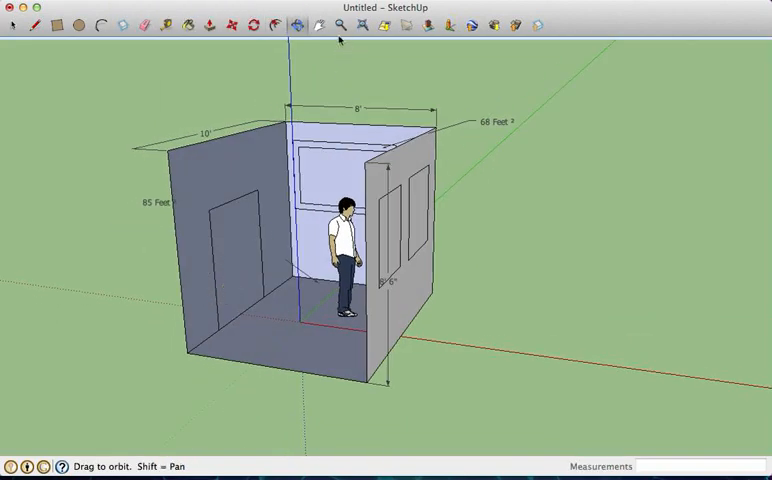
# Offset inset trim outlines around the door and back-wall window faces
pyautogui.click(320, 25)
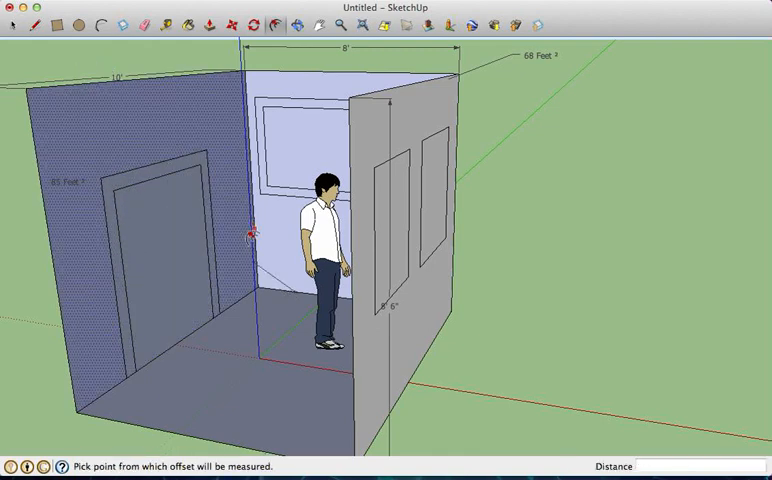
pyautogui.click(296, 27)
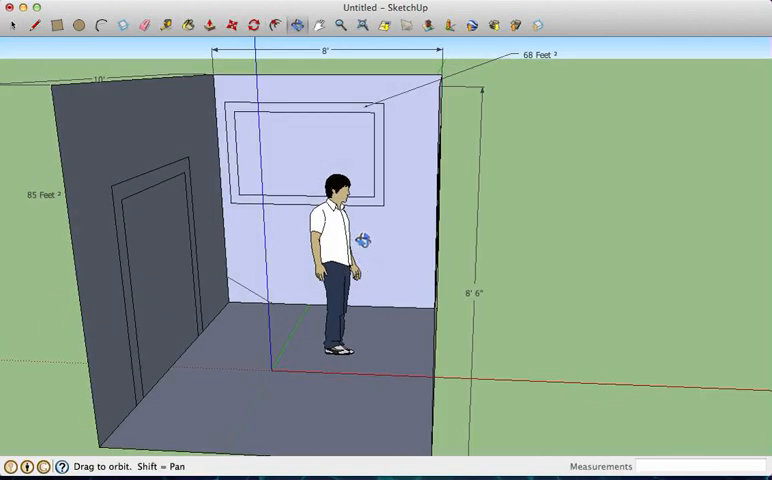
pyautogui.click(343, 26)
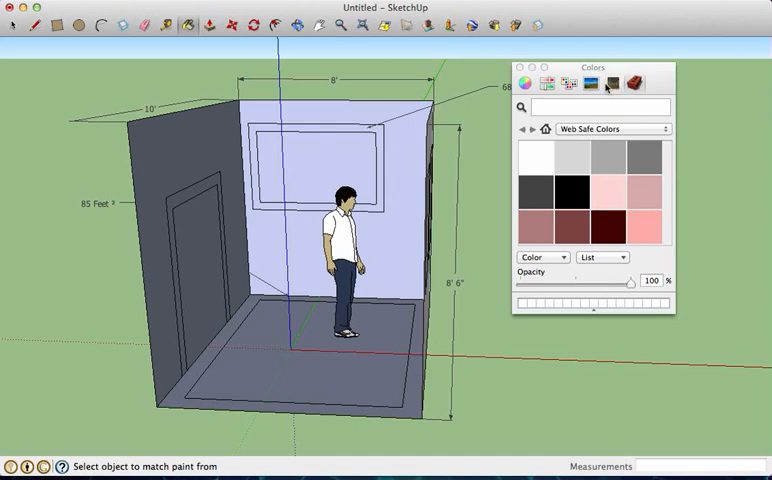
# Paint the floor and its border trim with a texture from the Wood collection
pyautogui.click(635, 83)
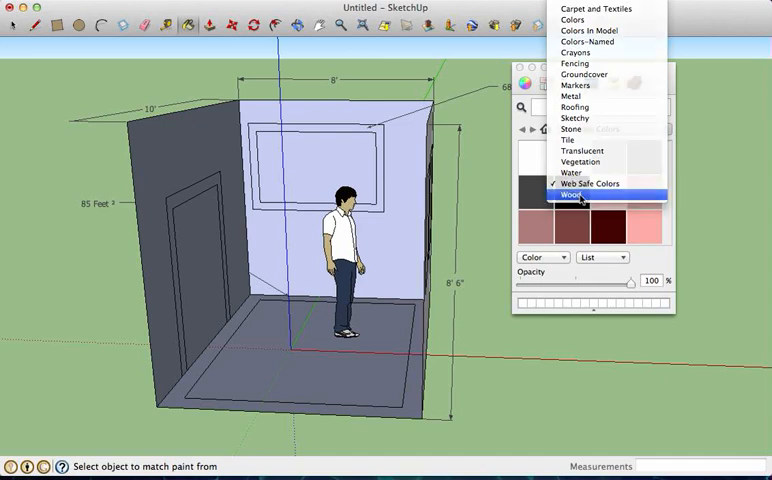
pyautogui.click(575, 196)
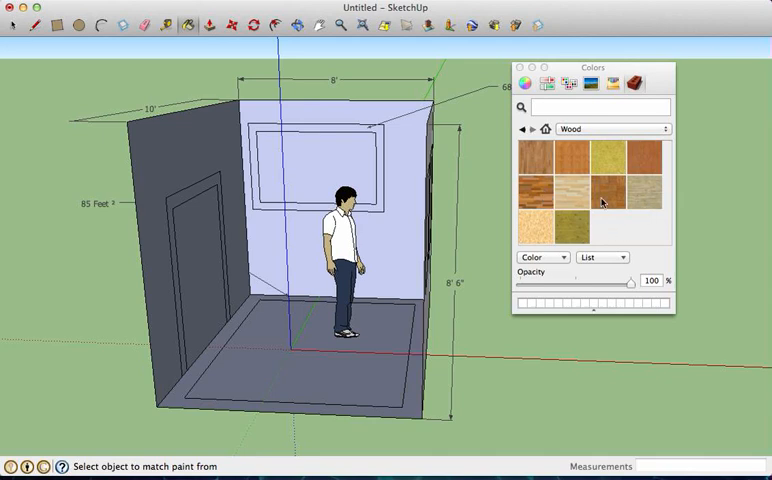
pyautogui.click(567, 160)
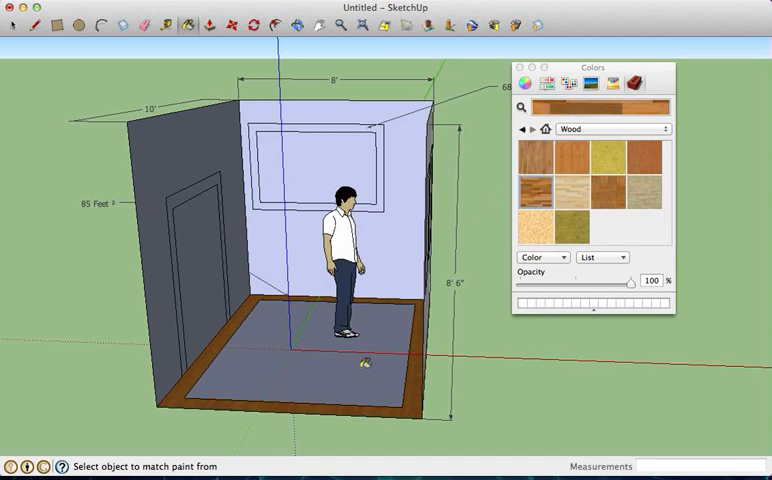
pyautogui.click(360, 360)
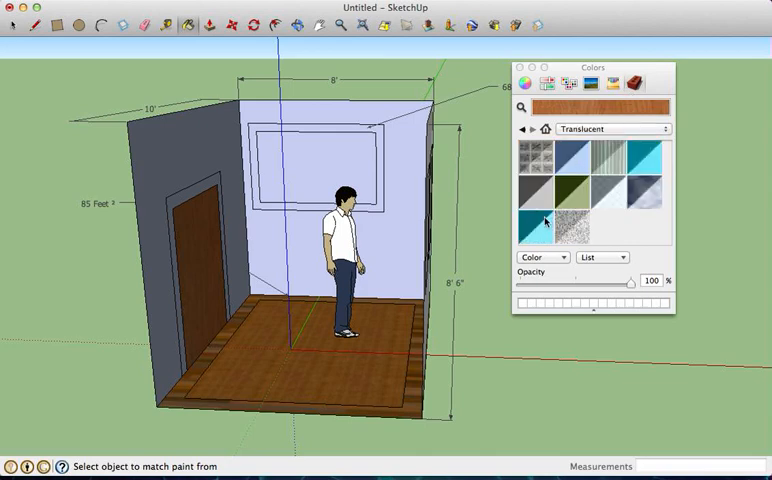
# Apply teal translucent glass at 48% opacity to the back-wall window pane
pyautogui.click(547, 219)
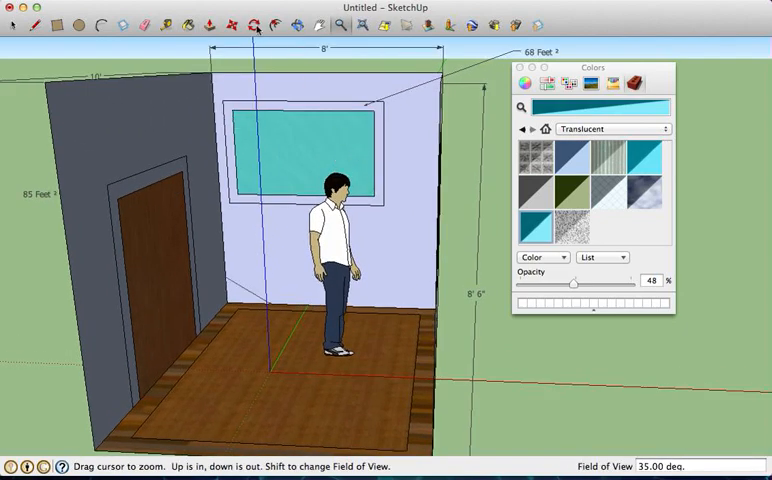
pyautogui.click(211, 25)
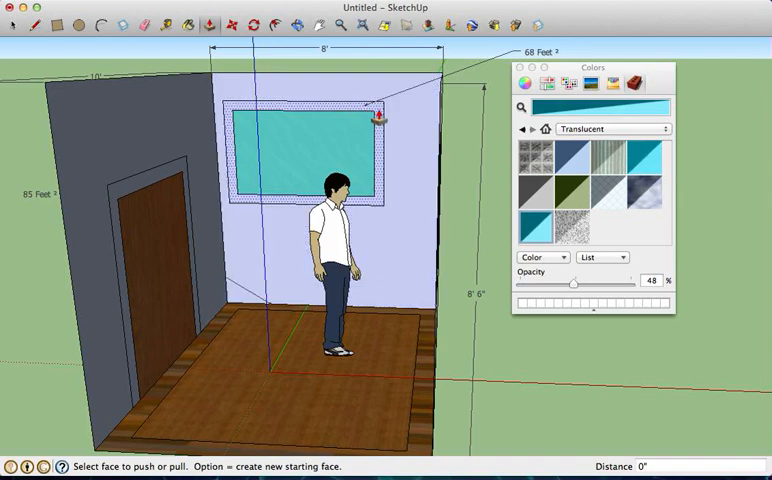
# Pull the back-wall window trim outward from the wall
pyautogui.moveTo(379, 108); pyautogui.dragTo(379, 115)
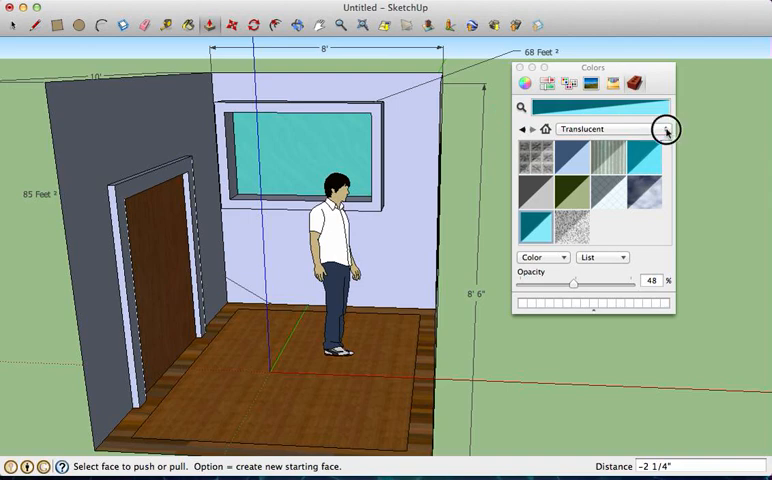
# Choose a light yellow from the Web Safe Colors swatches for the back wall
pyautogui.click(665, 130)
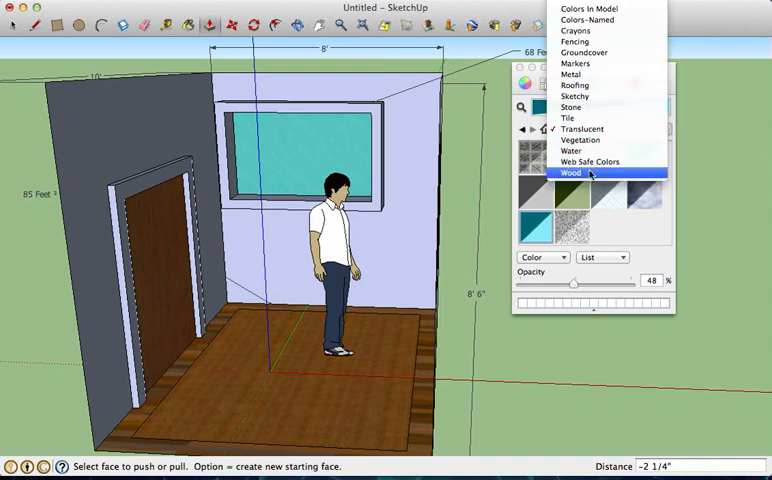
pyautogui.click(592, 161)
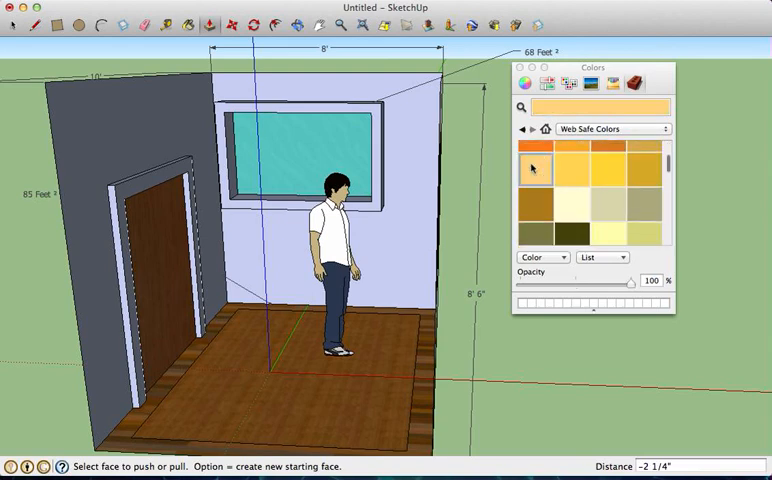
pyautogui.click(530, 167)
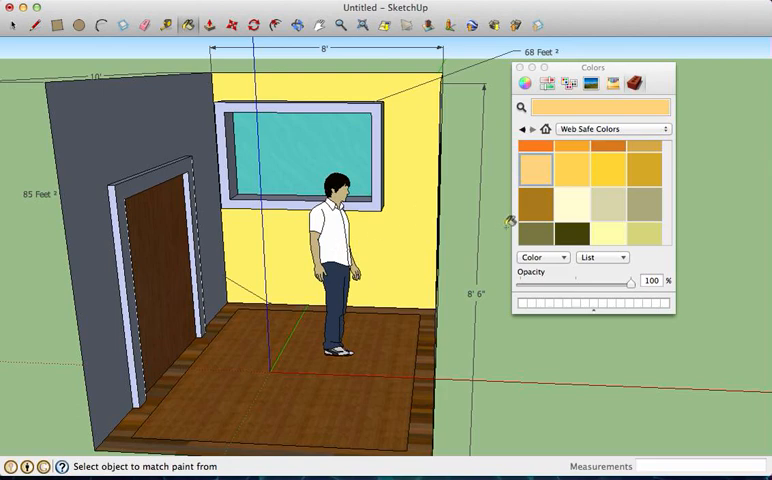